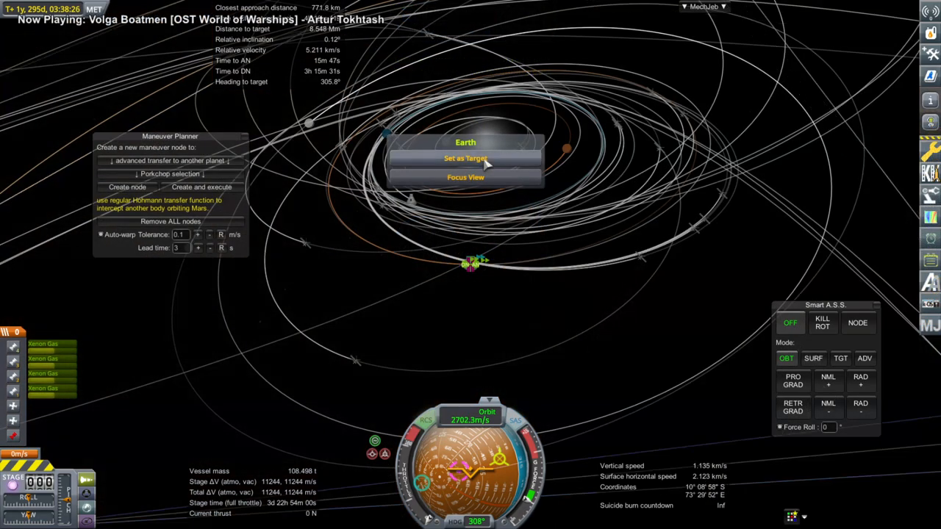
Step: Set Earth as the navigation target for the Mars crew ship
left_click(466, 159)
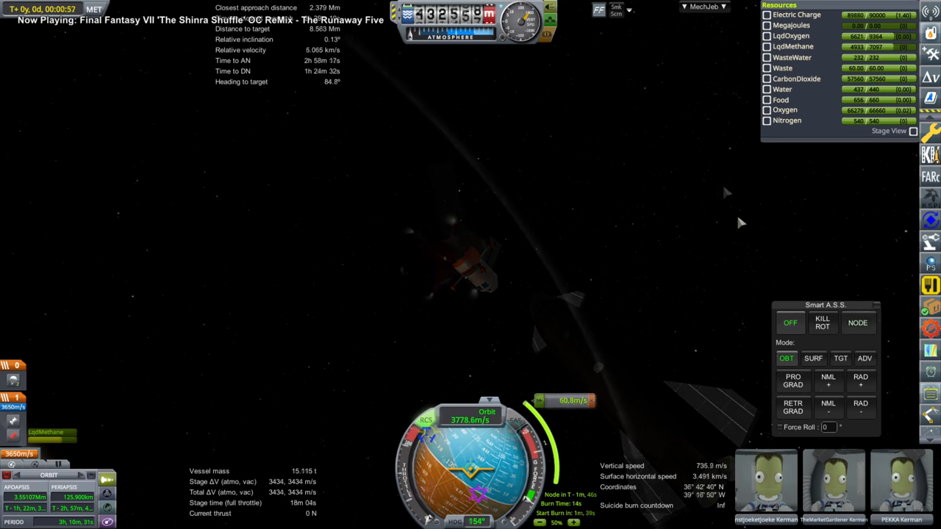
Step: Switch to the three-kerbal crew vessel and check its maneuver node countdown
left_click(857, 322)
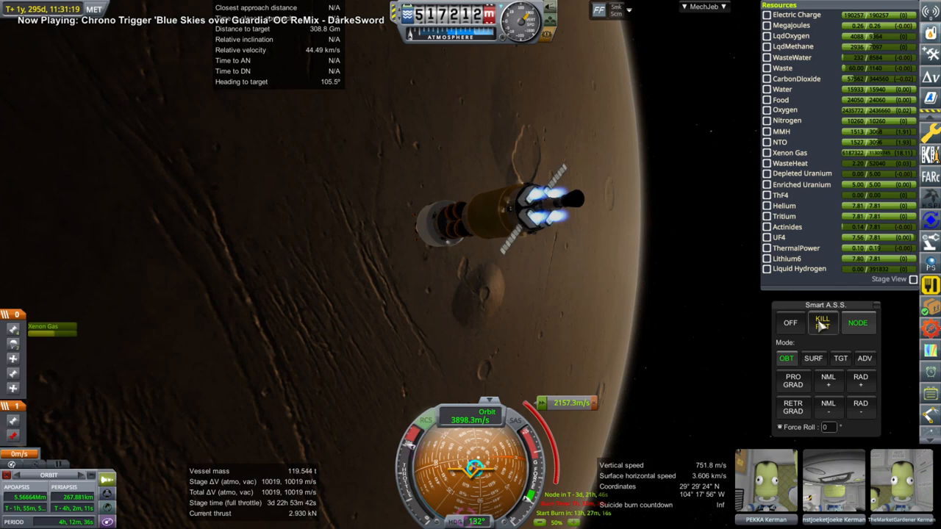
Step: Set Smart A.S.S. to kill rotation so the xenon burn holds steady
left_click(822, 322)
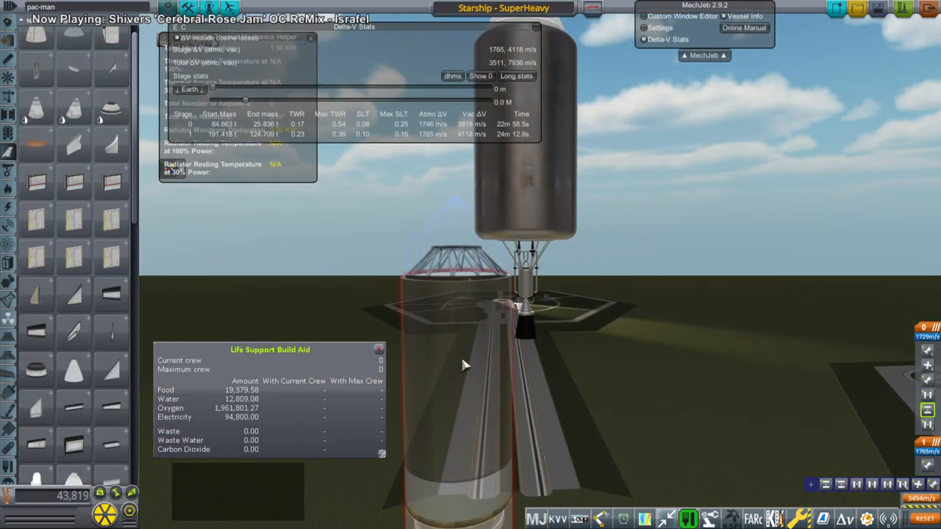
mouse_move(449, 318)
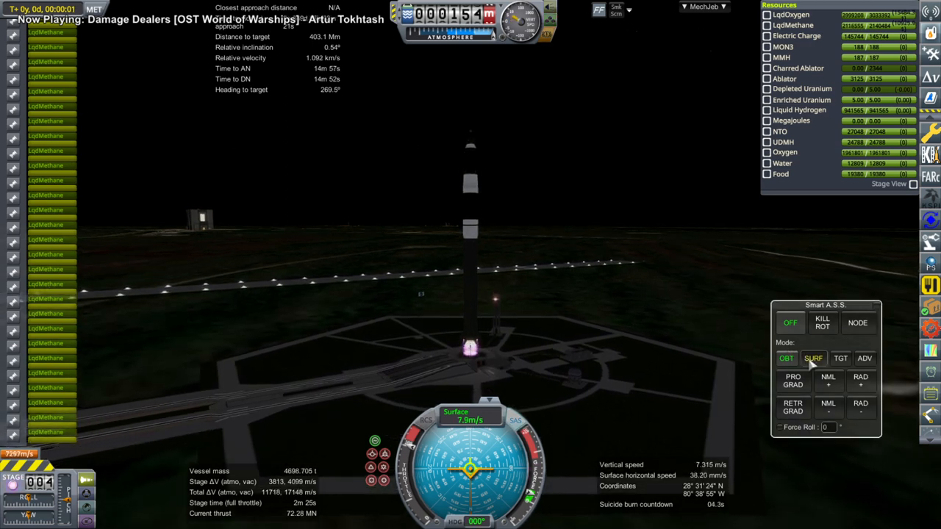
Step: Set Smart A.S.S. to SURF to hold surface attitude during the ascent
left_click(814, 358)
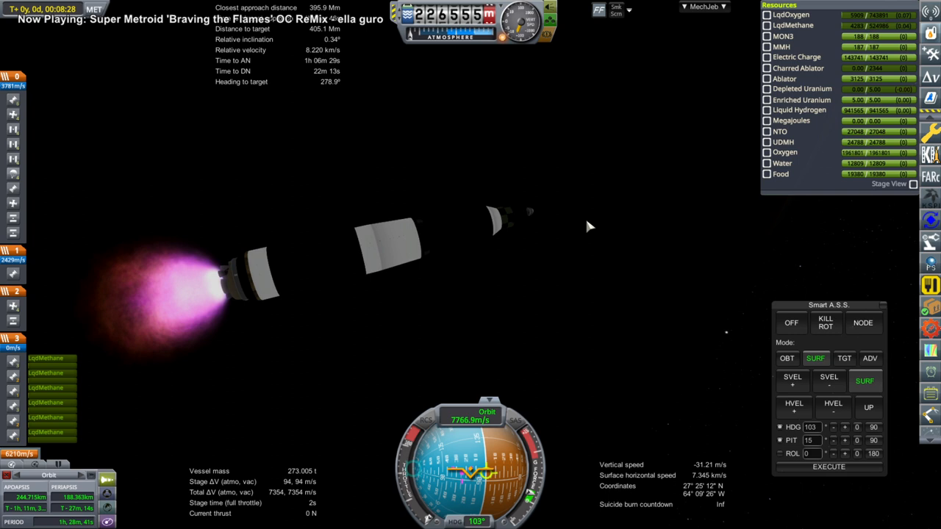
mouse_move(574, 246)
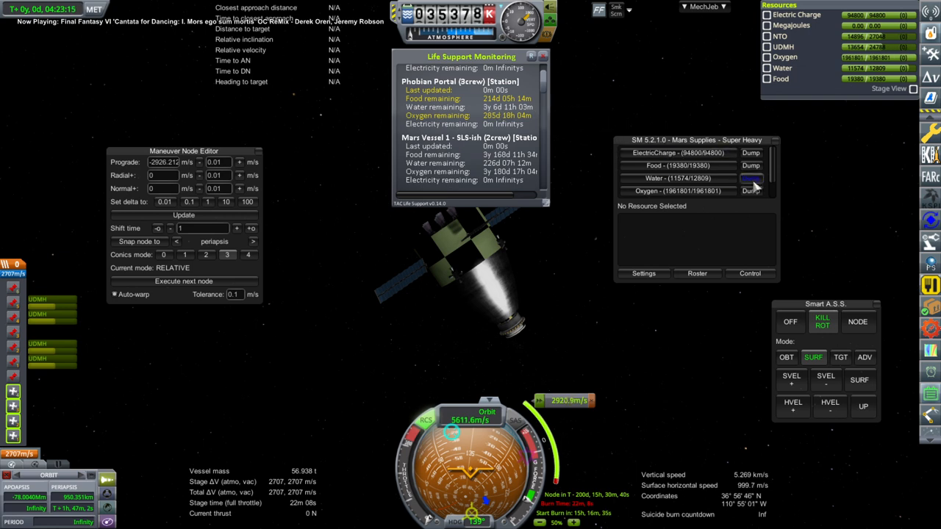
Step: Dump all water from the supply ship's manifest and reposition the TAC Life Support readout
left_click(750, 178)
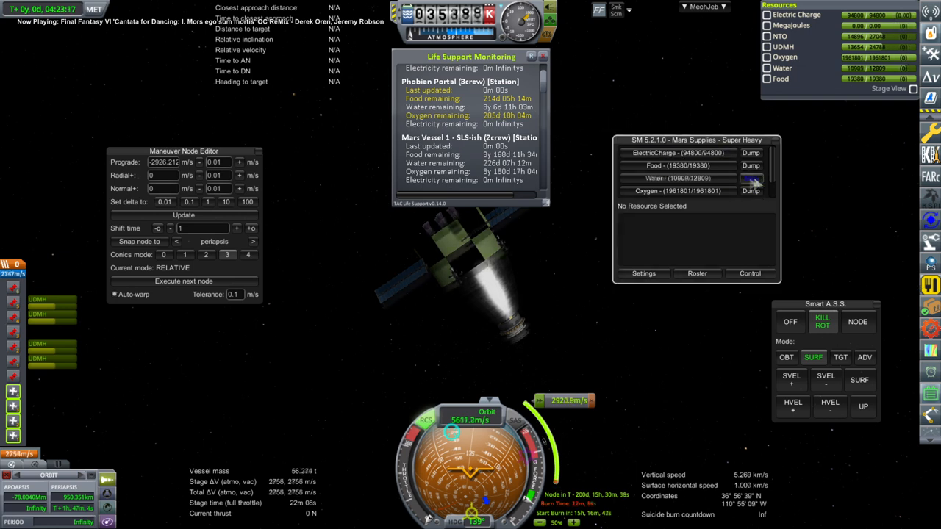
left_click(750, 178)
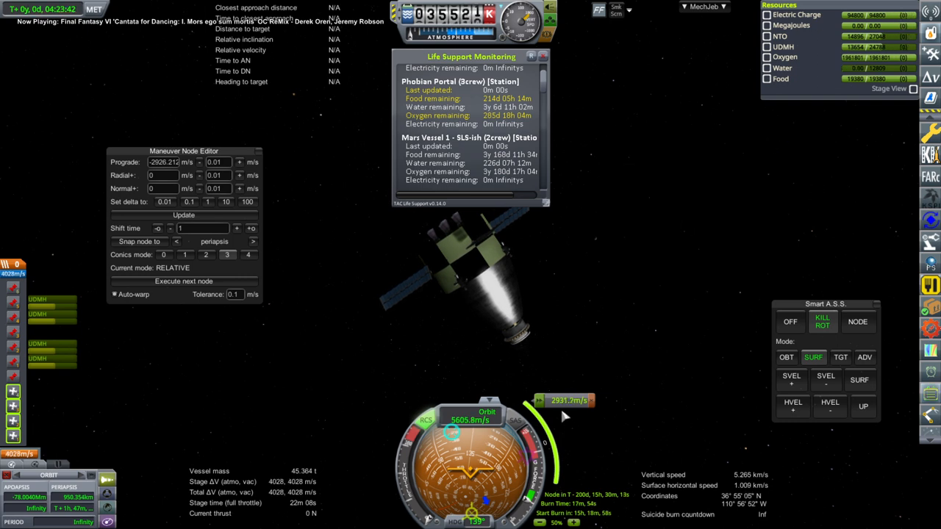
left_click_drag(470, 56, 520, 111)
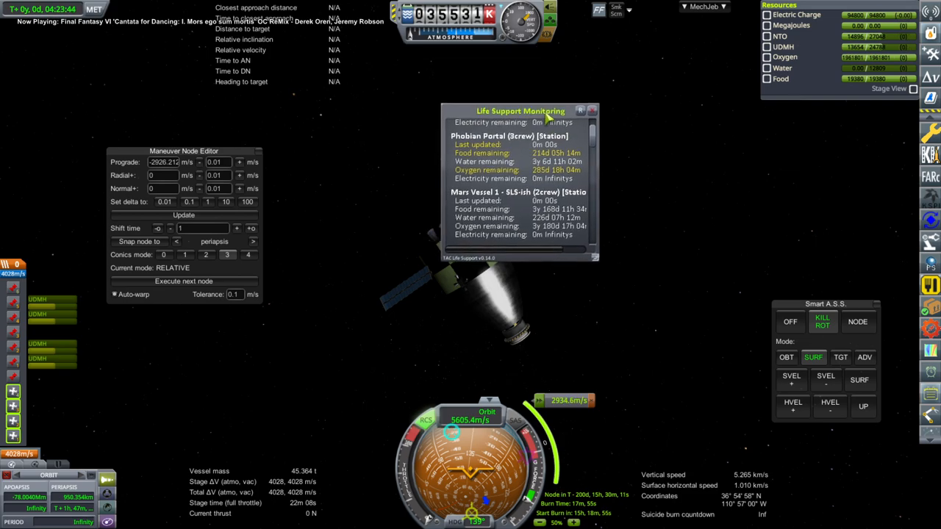
left_click(581, 110)
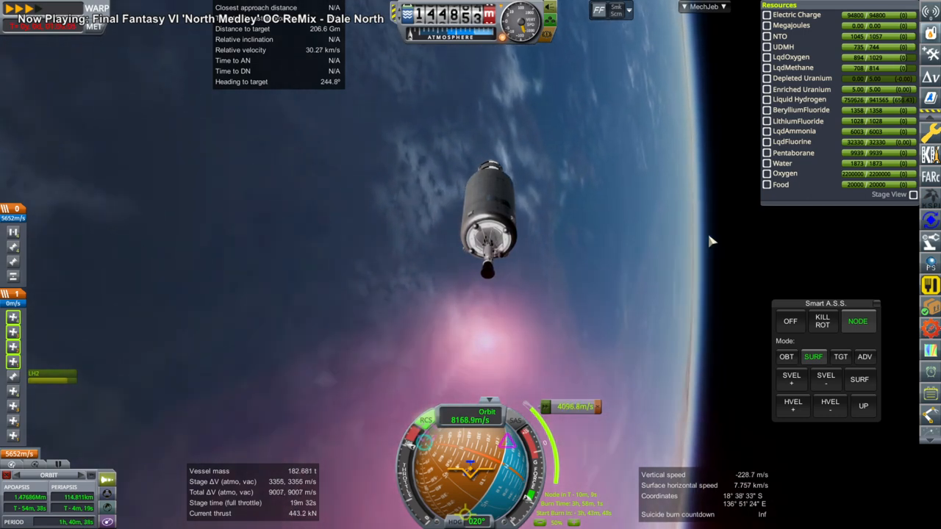
Step: Set Smart A.S.S. to NODE to hold attitude for the Earth escape burn
left_click(822, 321)
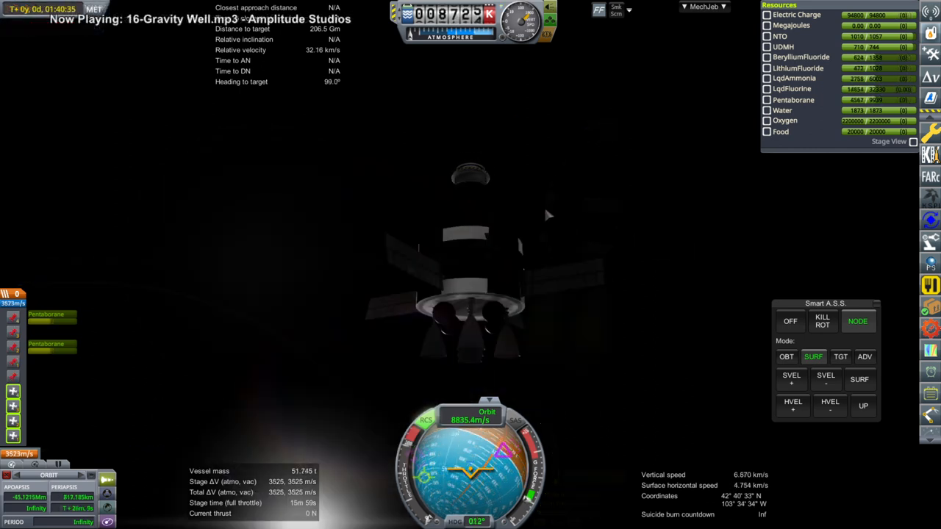
Step: Pause and revert the flight to Vehicle Assembly with Attila Supply 2 loaded
key("Escape")
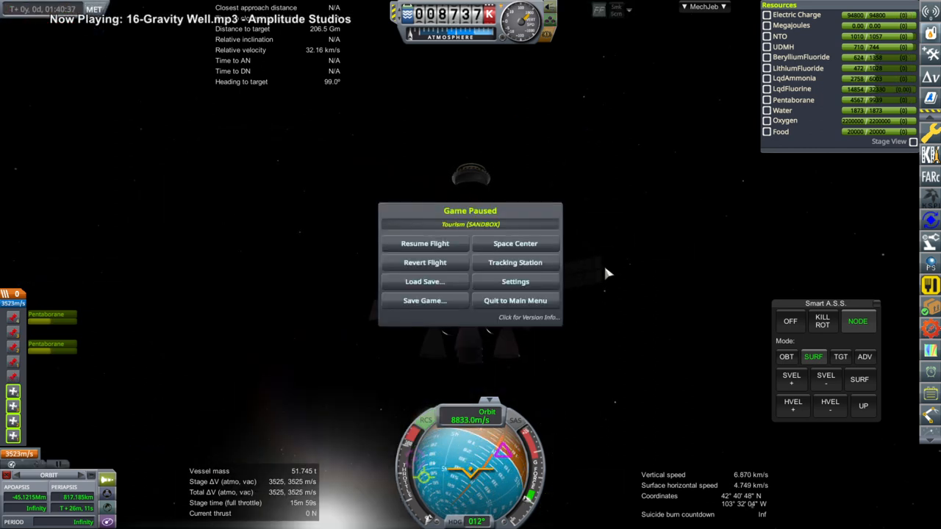
left_click(424, 262)
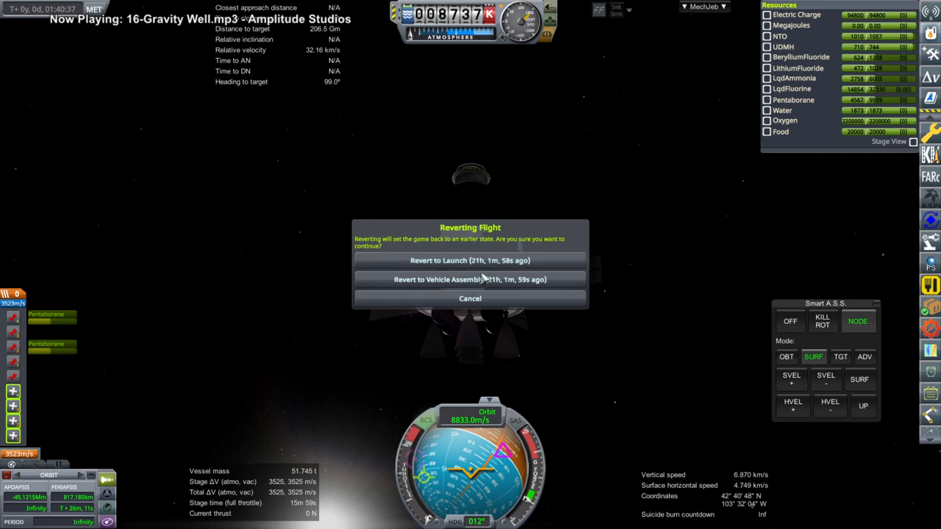
mouse_move(470, 279)
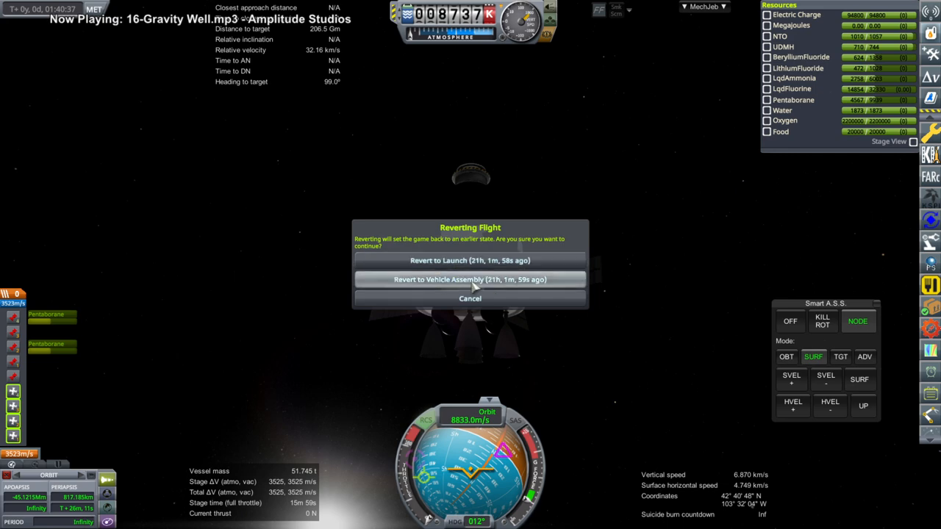
mouse_move(637, 205)
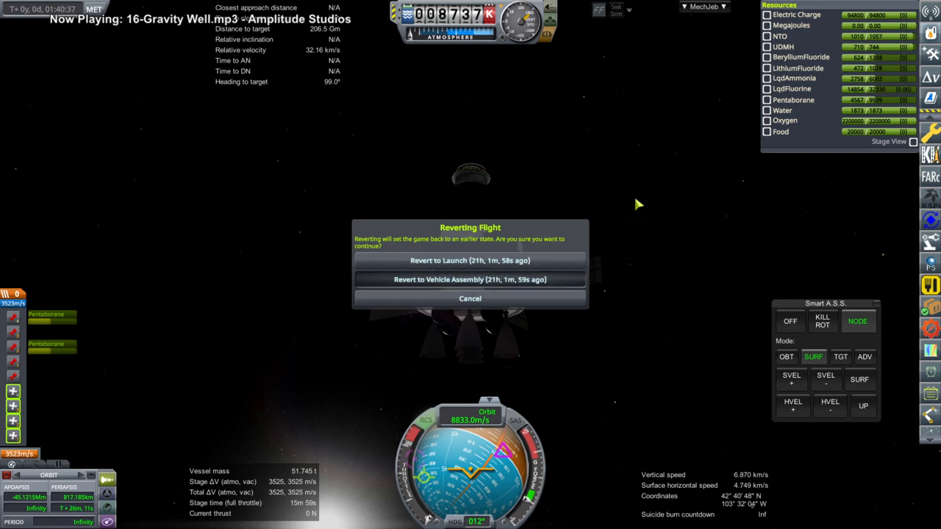
left_click(470, 280)
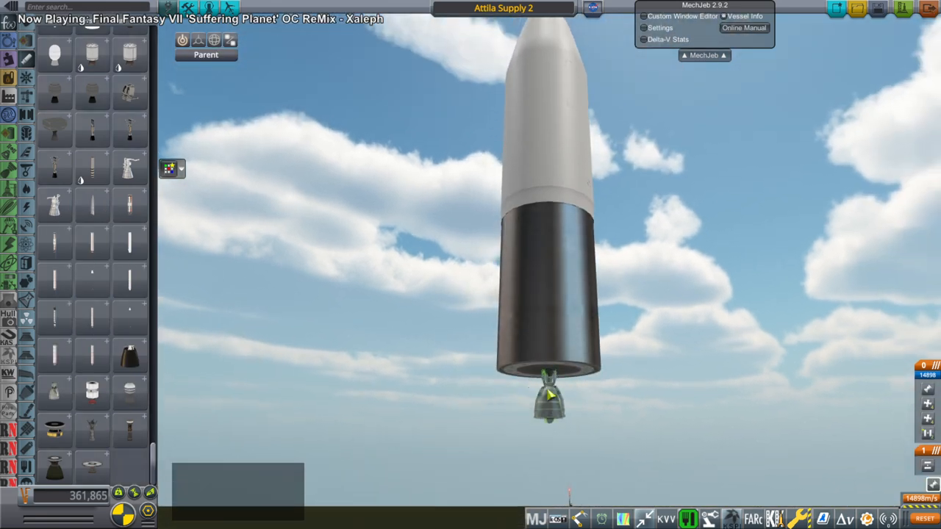
Step: Launch the Attila Supply 2 rocket from the vehicle assembly editor
left_click(668, 39)
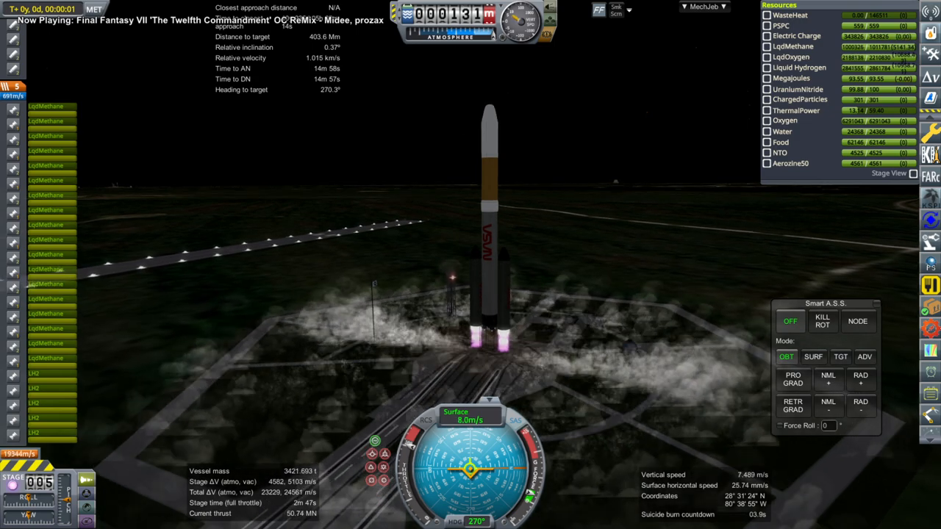
left_click(813, 357)
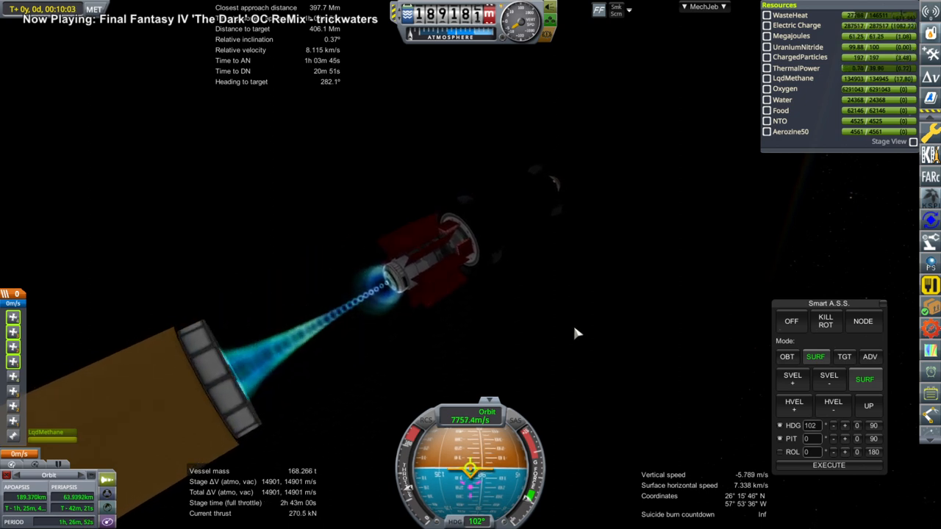
mouse_move(551, 338)
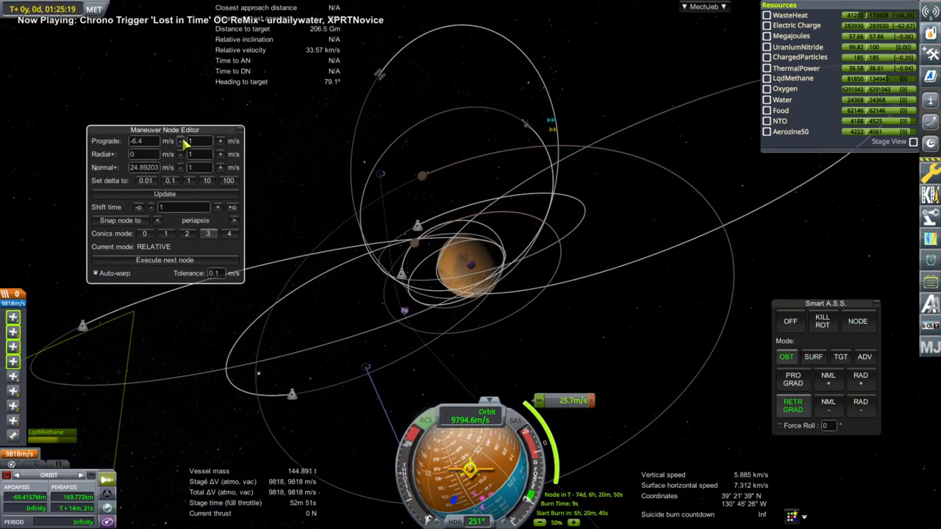
Step: Reduce the Mars transfer node's prograde burn by 1 m/s to about -7.4 m/s
left_click(180, 141)
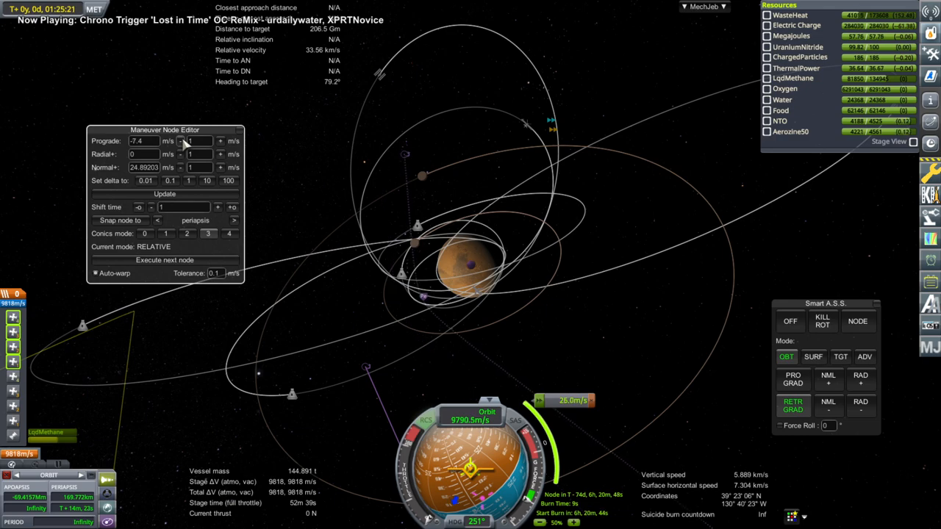